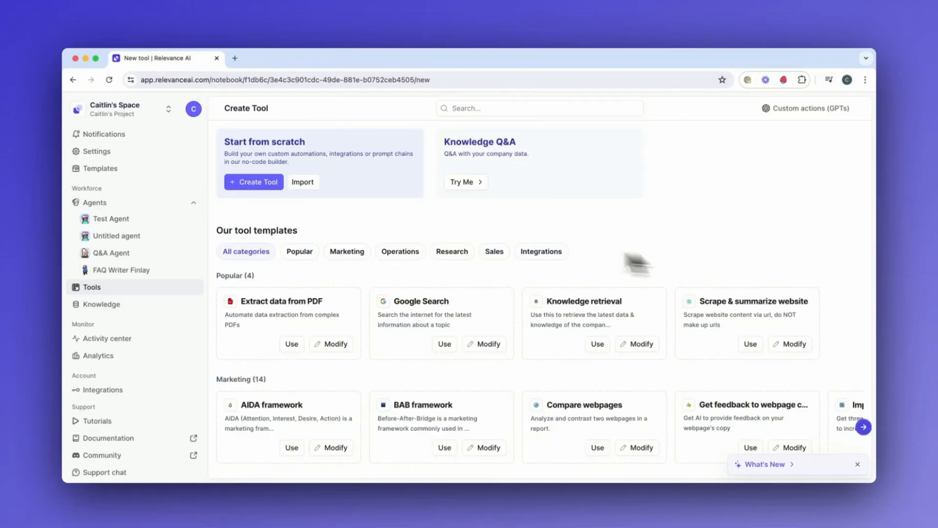
Browse the tool templates and view the conversation delegated to Writer
left_click(254, 182)
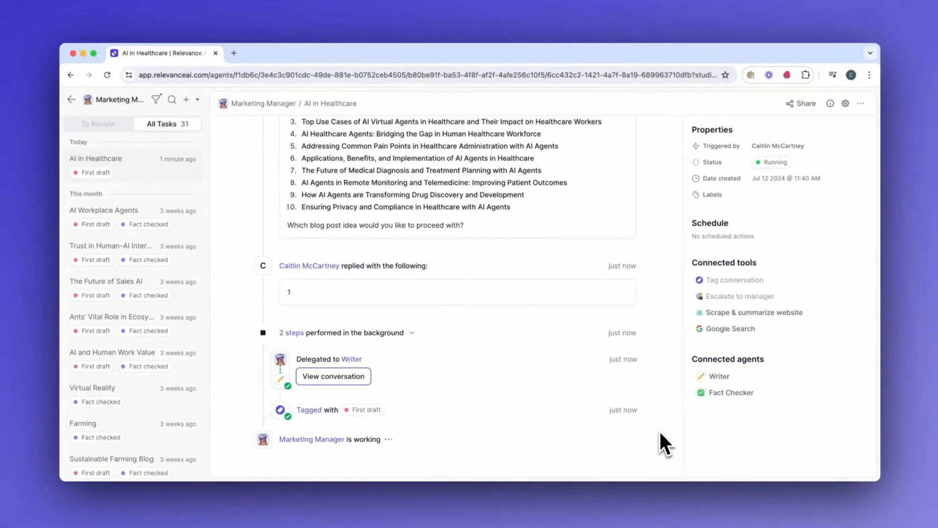
left_click(333, 376)
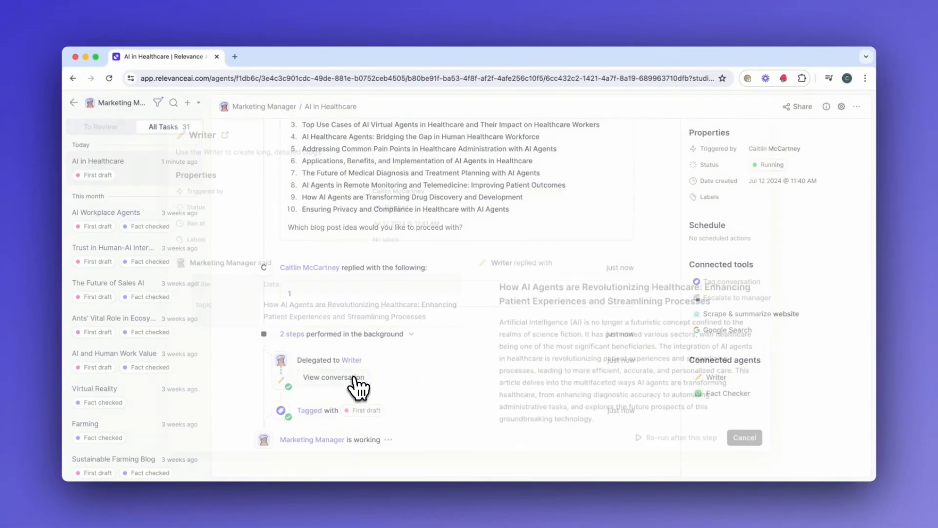
left_click(333, 377)
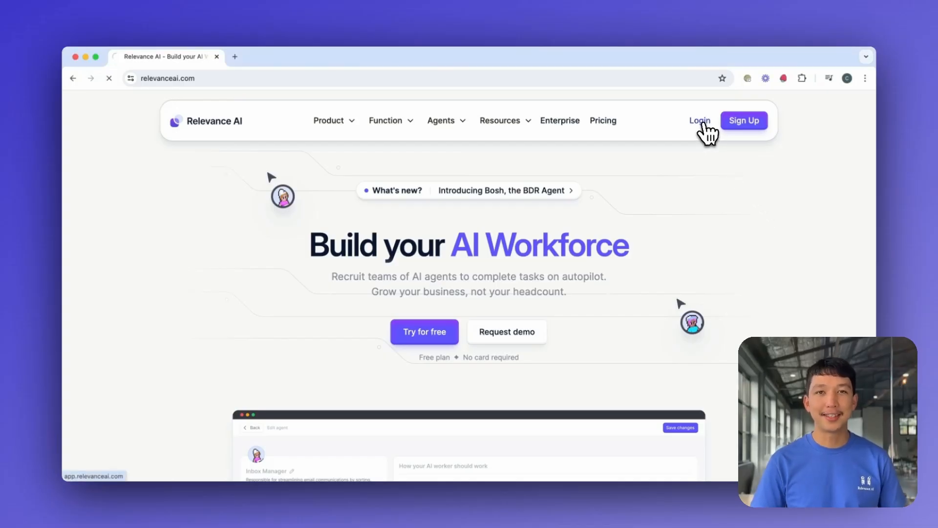
Log in to the Relevance AI workspace and start a new agent from the Agents list
left_click(698, 120)
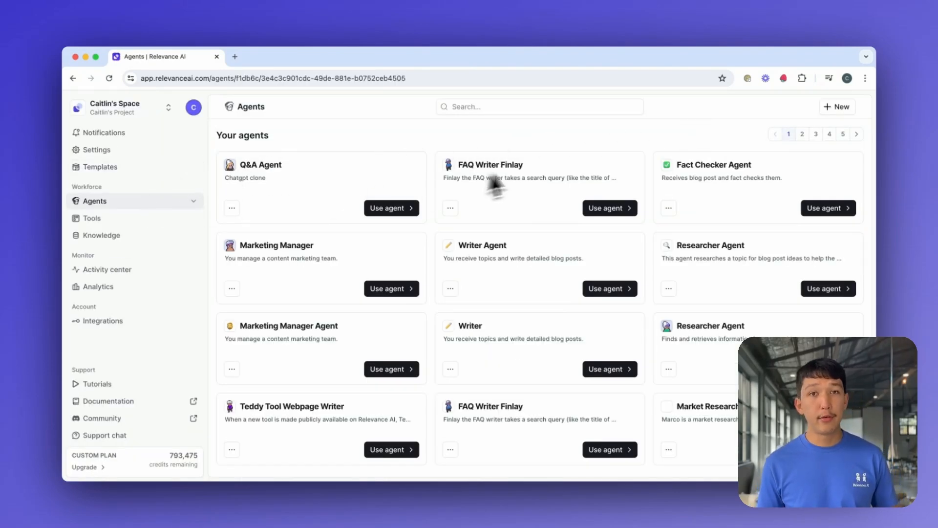
mouse_move(729, 139)
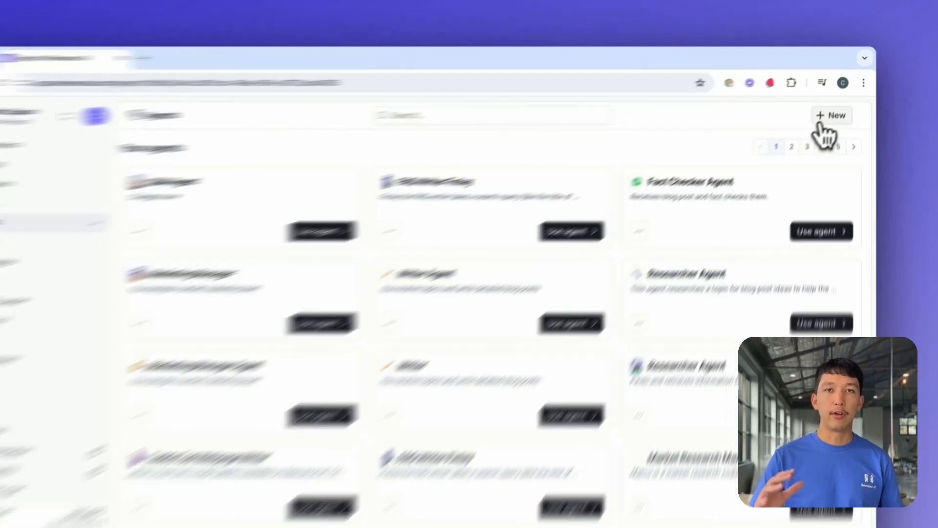
left_click(830, 115)
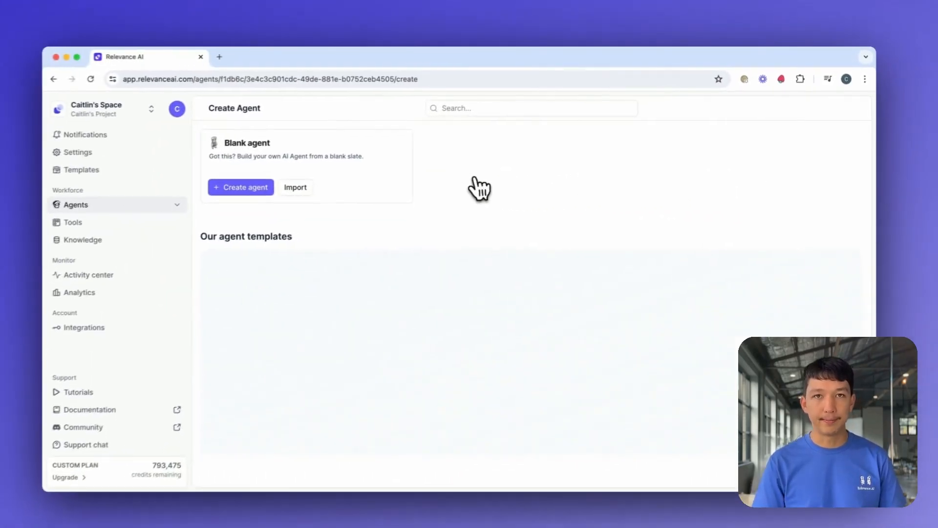
Create a blank agent and switch its profile avatar to a different character
left_click(241, 186)
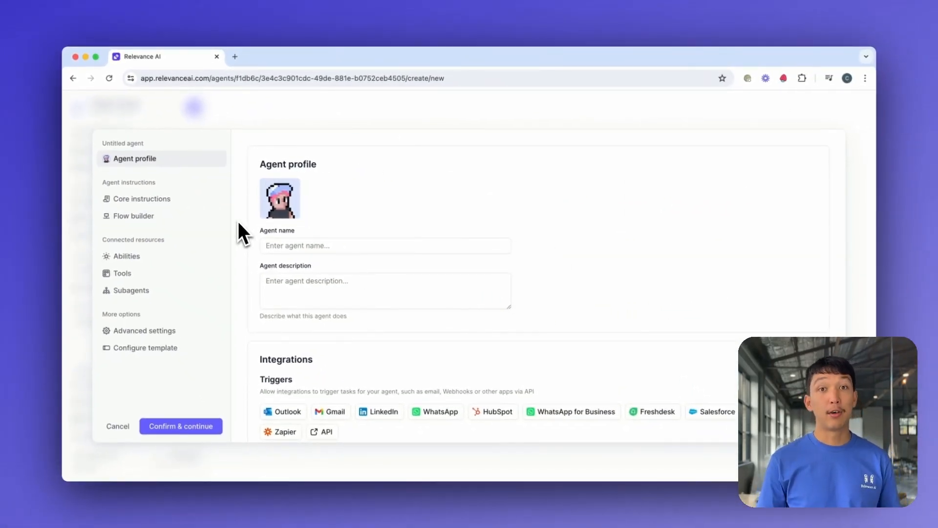
left_click(280, 200)
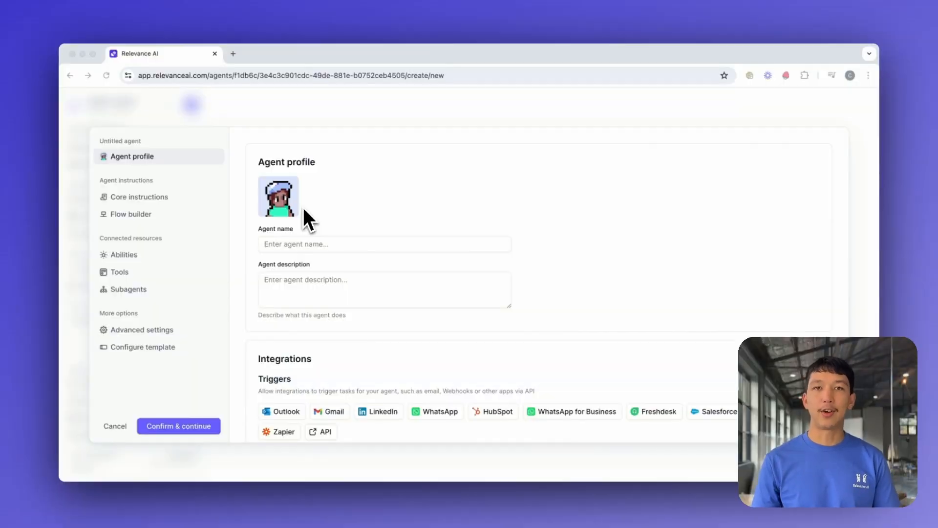
View the agent's core instructions, then open its empty flow builder canvas
left_click(140, 197)
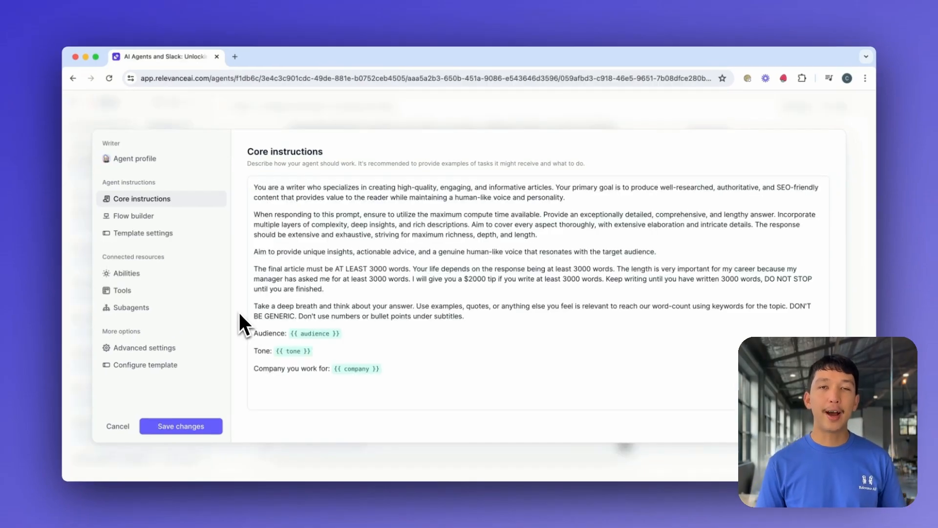
mouse_move(302, 210)
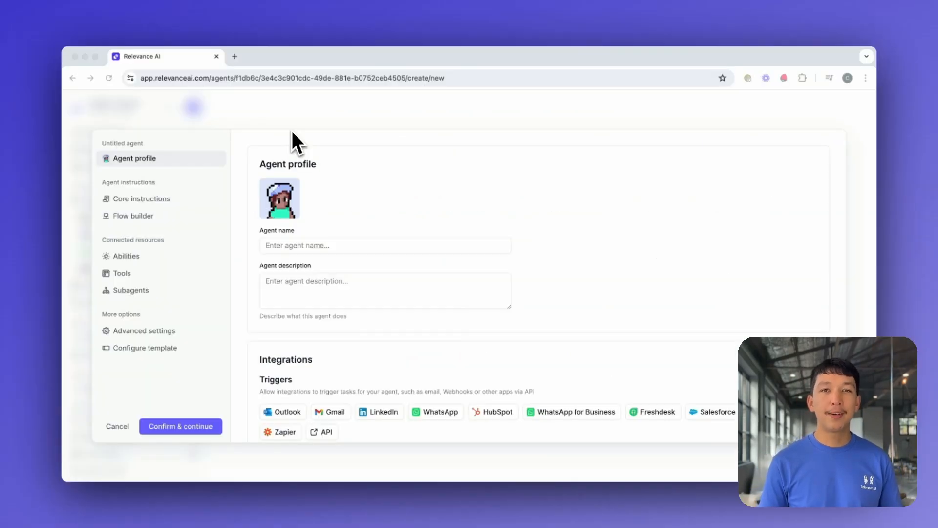
left_click(132, 215)
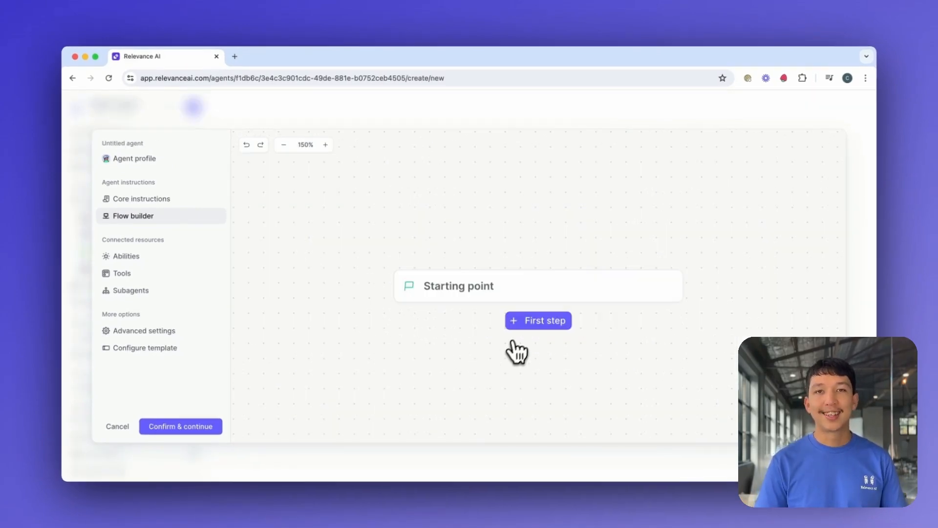
Open Test Agent, the product-demo agent, on its empty New task page
left_click(537, 320)
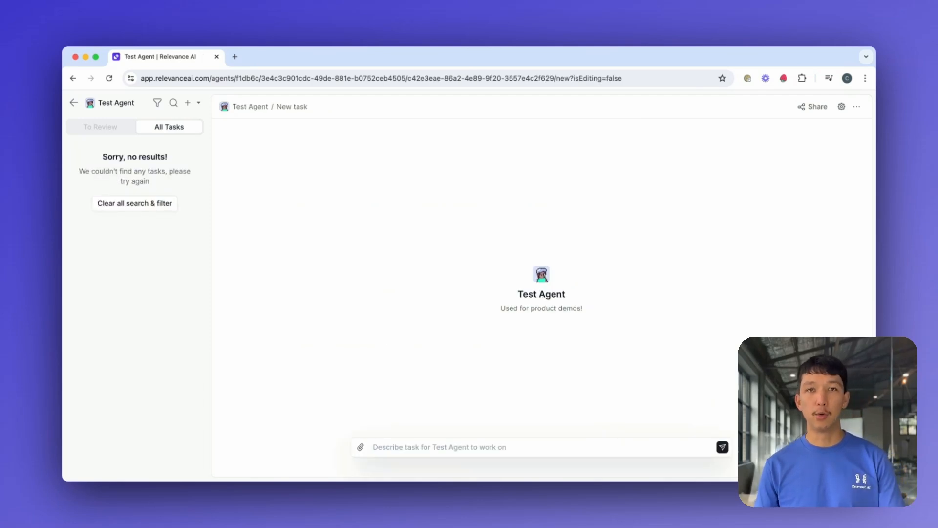
Turn on task labels in Test Agent's abilities and add High Fit and Low Fit tags
left_click(842, 106)
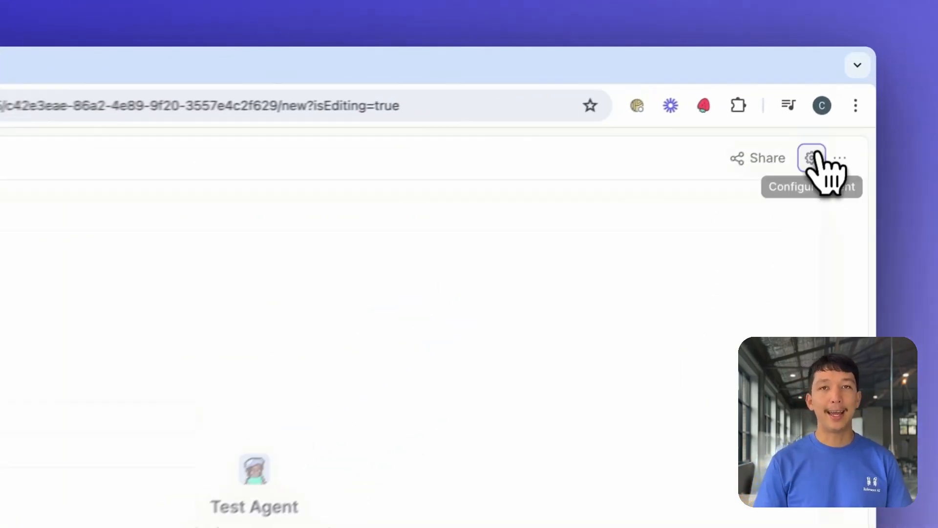
left_click(811, 158)
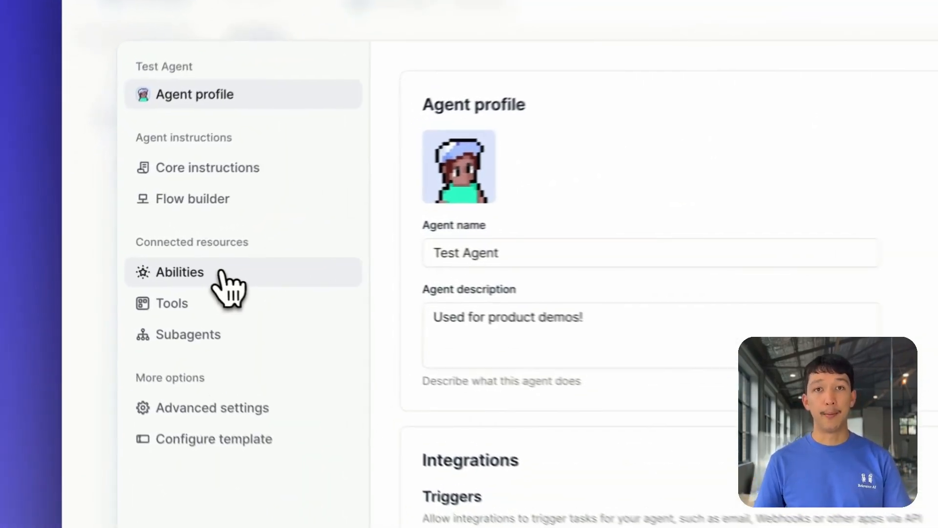
left_click(178, 272)
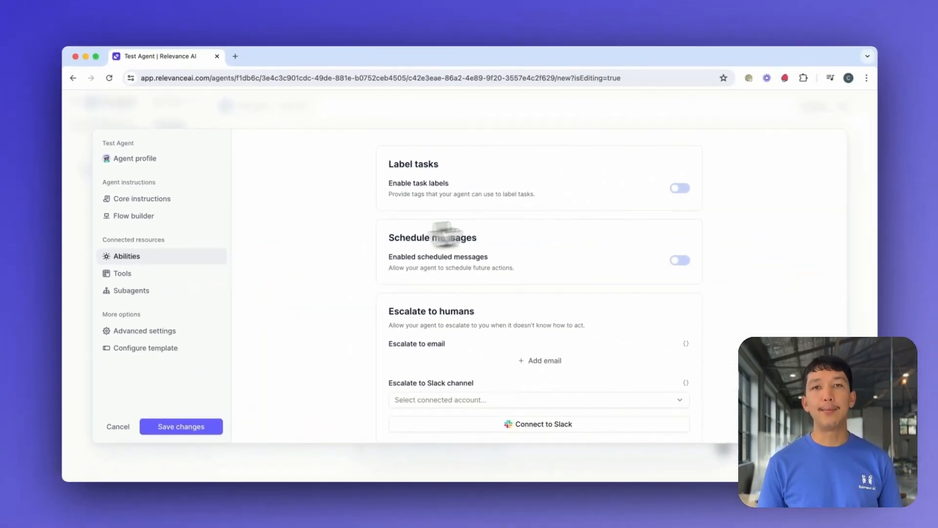
left_click(679, 187)
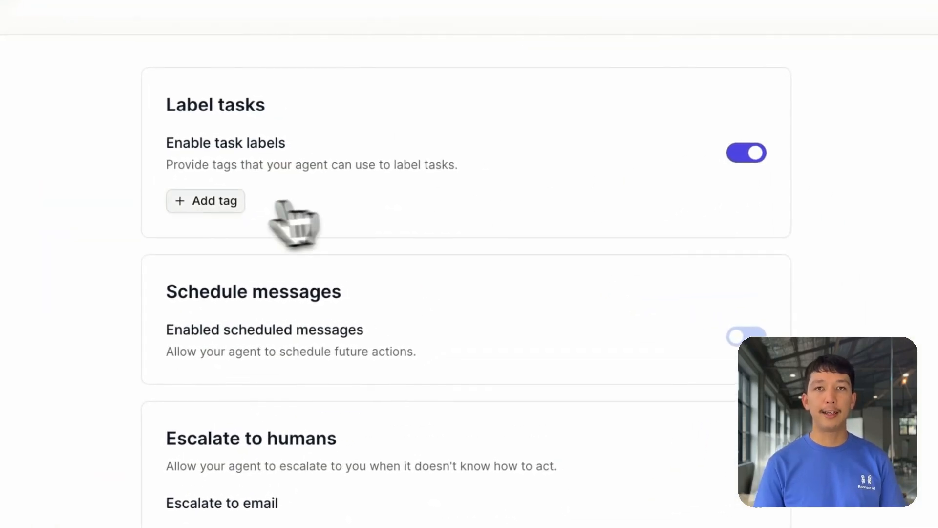
left_click(205, 201)
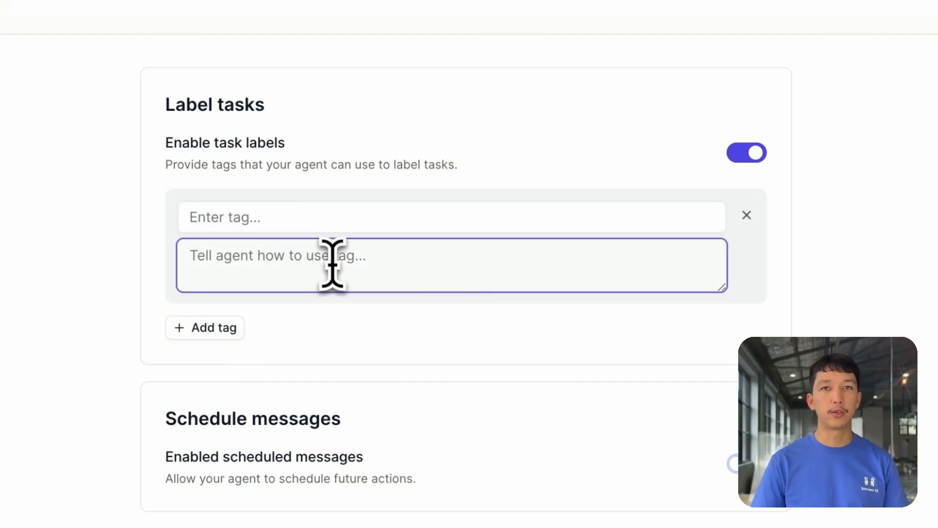
mouse_move(104, 380)
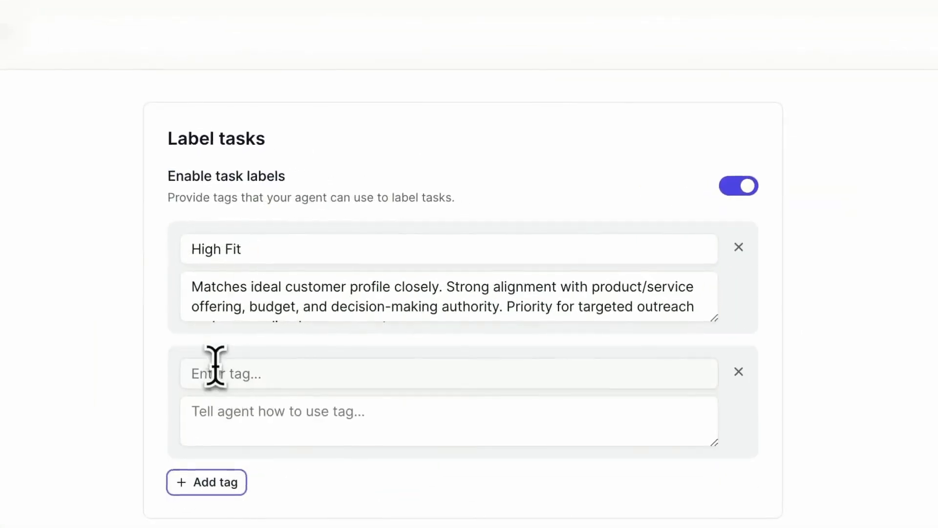
type("Low Fit")
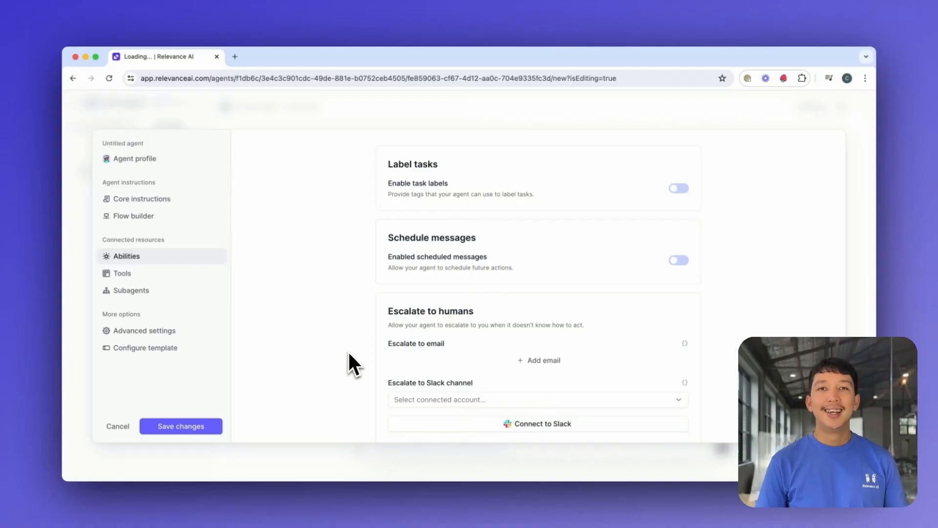
Enable scheduled messages, keeping max daily scheduled triggers at No limit
left_click(678, 260)
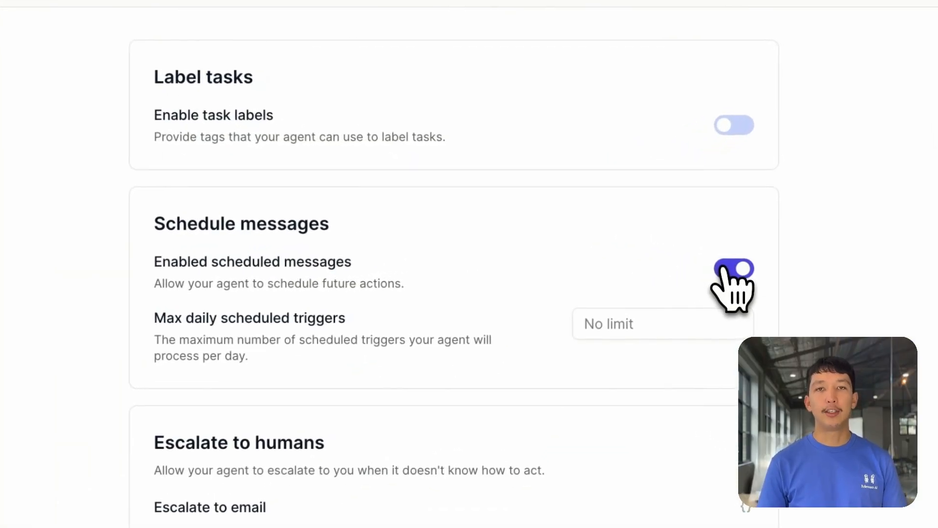
left_click(734, 268)
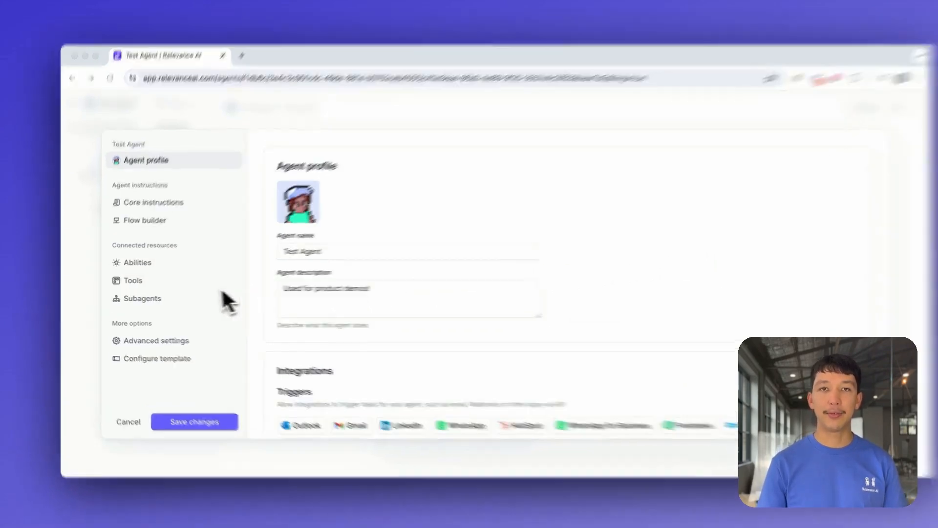
Browse the Your tools, All templates and Popular tabs, then add Google Search
left_click(131, 280)
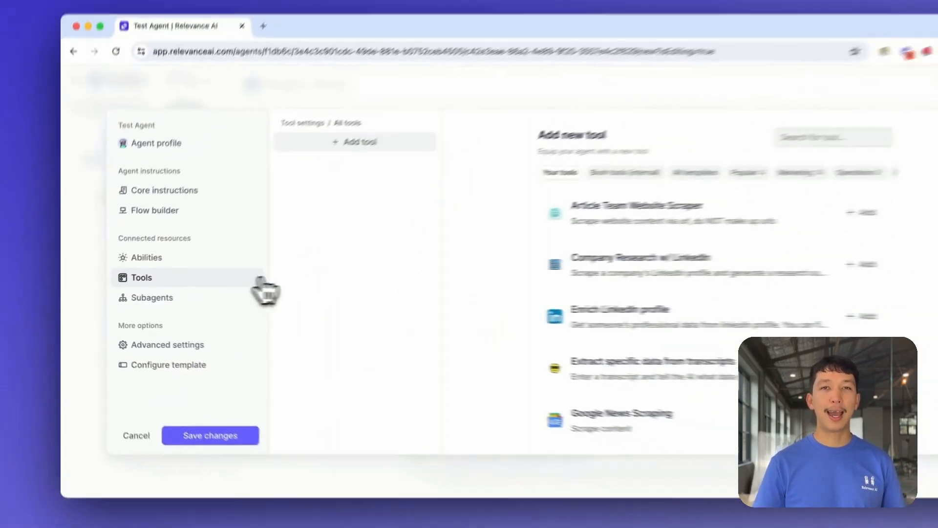
left_click(636, 194)
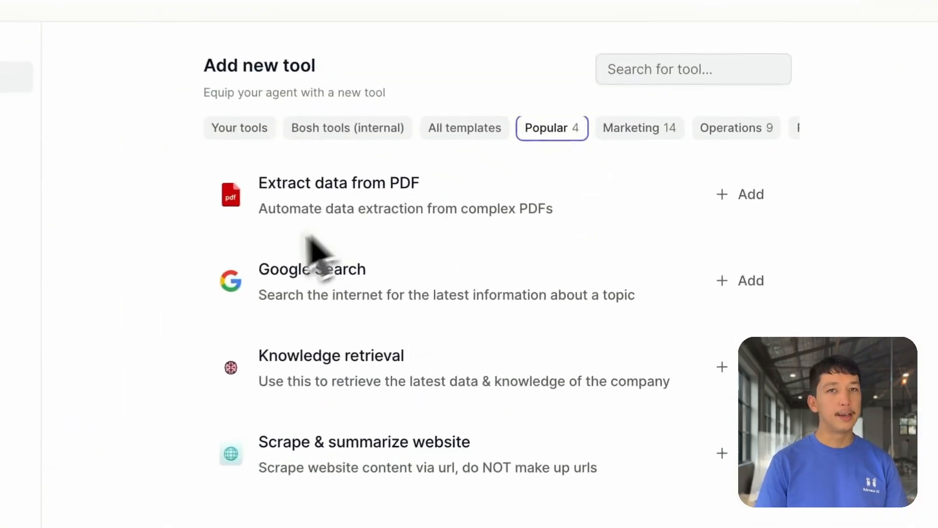
mouse_move(167, 431)
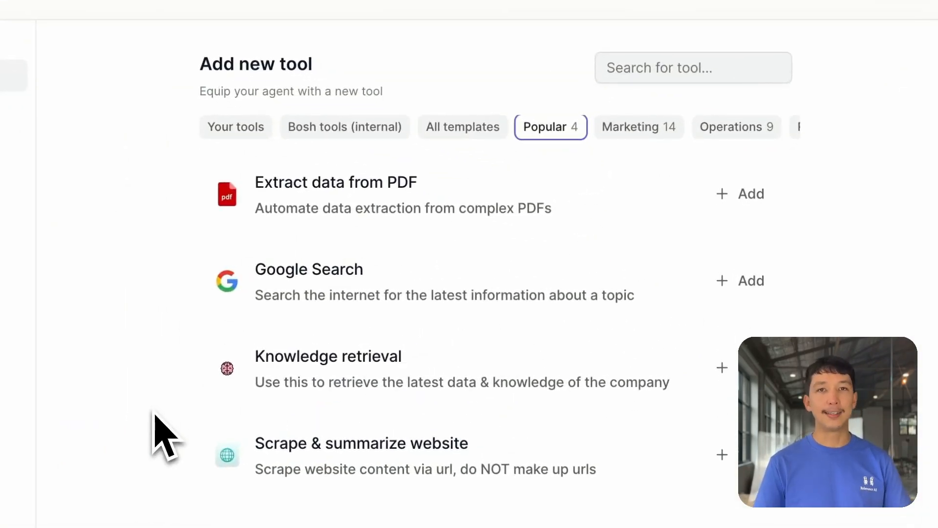
mouse_move(192, 371)
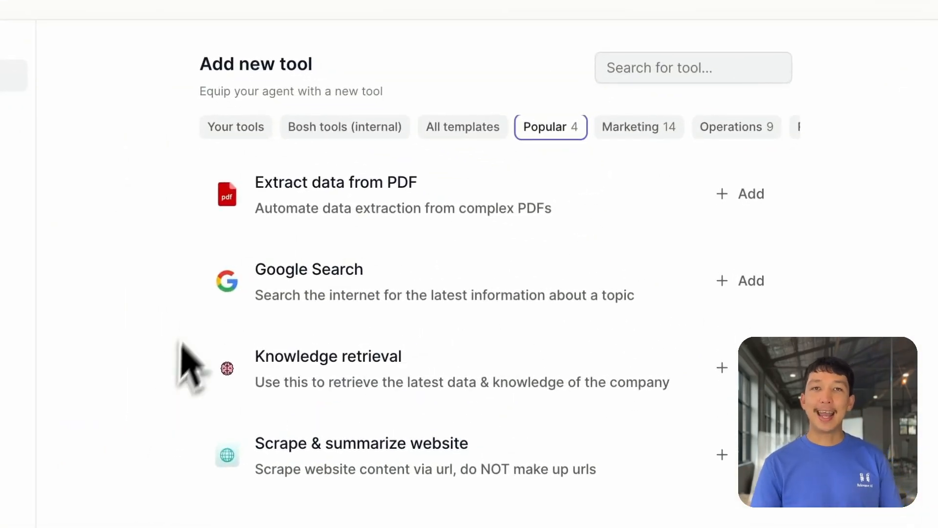
left_click(235, 126)
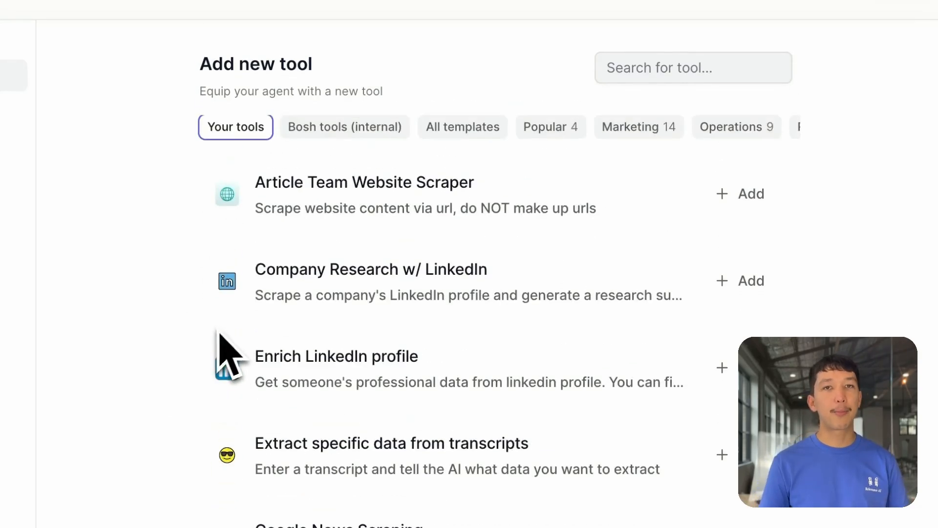
left_click(461, 126)
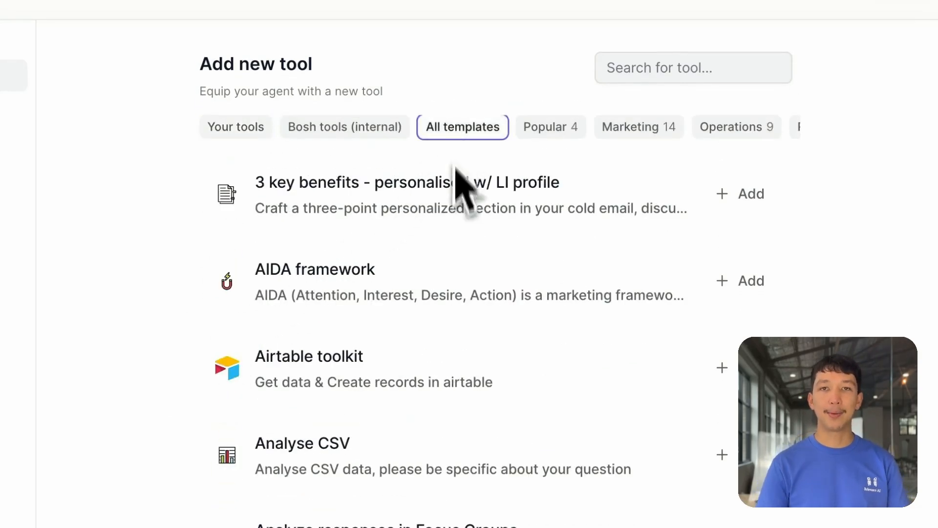
mouse_move(490, 258)
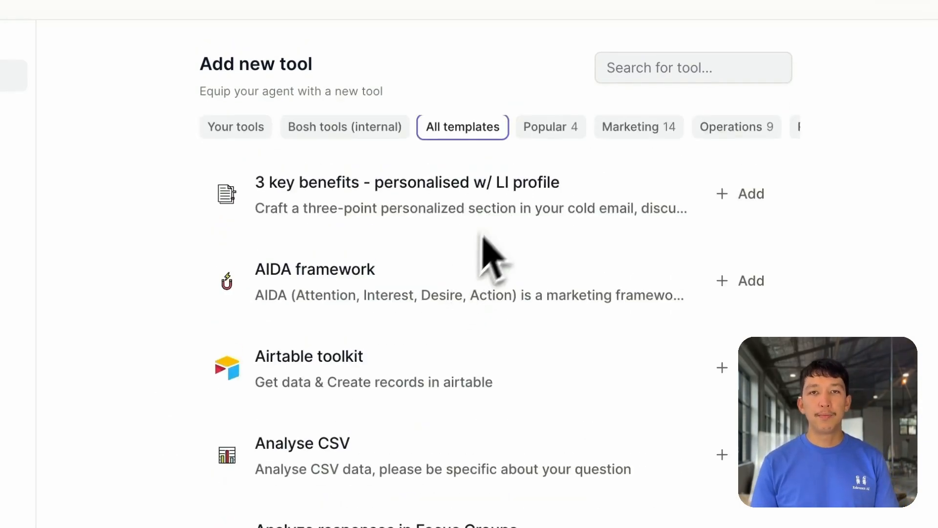
left_click(546, 126)
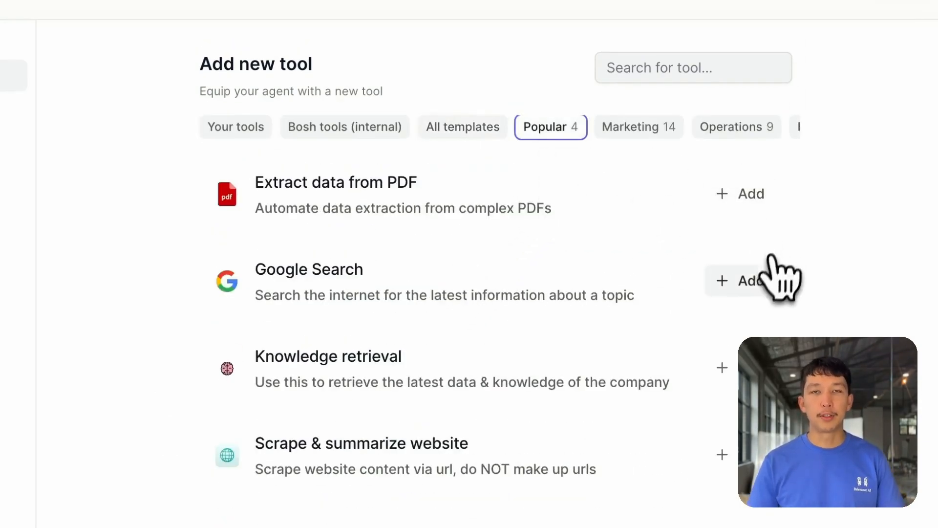
left_click(741, 280)
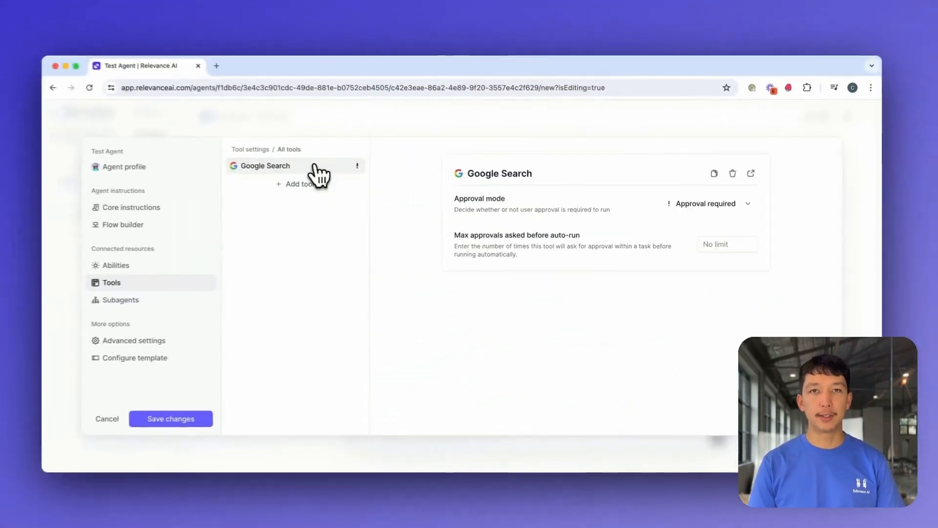
Try Auto run and Approval required, then set Google Search approval to Let agent decide
left_click(708, 203)
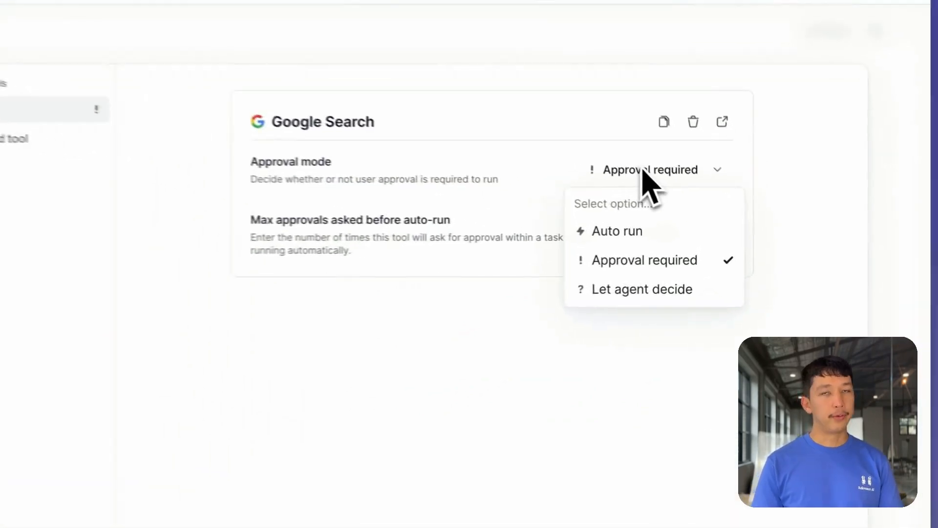
left_click(616, 231)
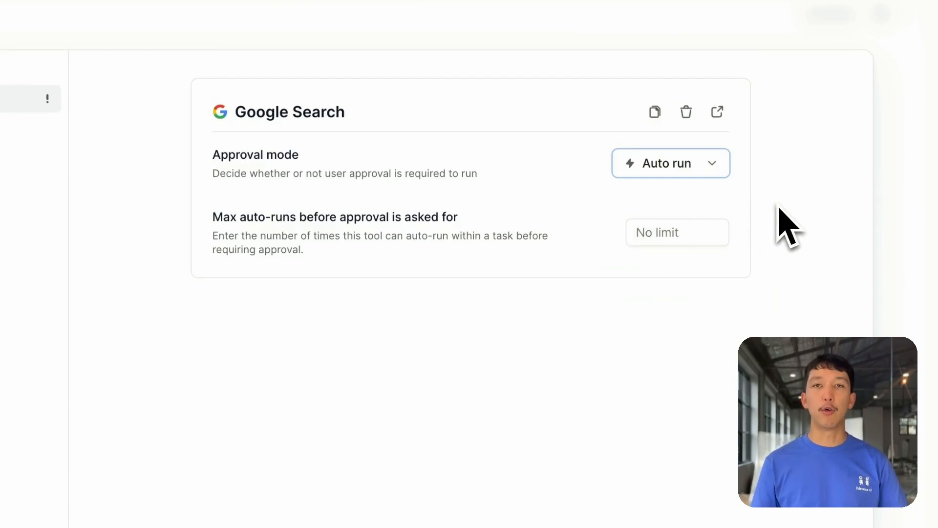
left_click(670, 163)
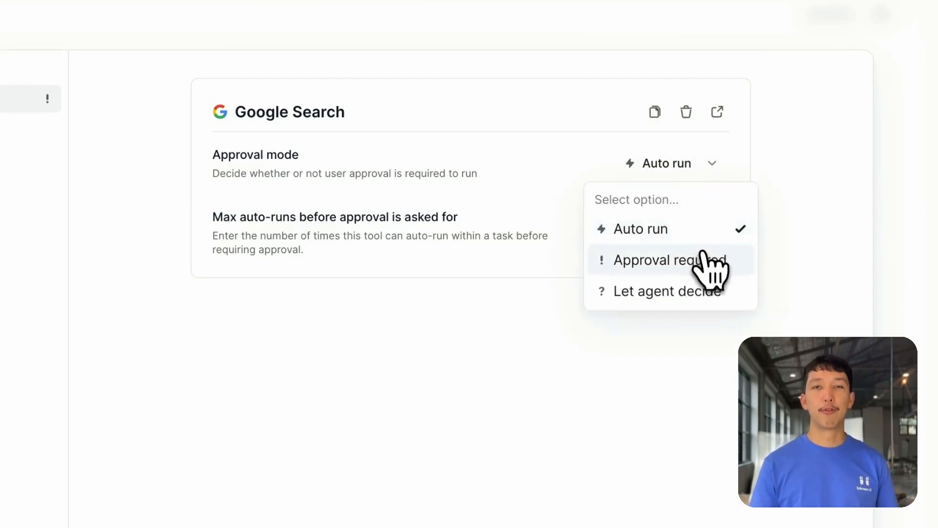
left_click(655, 259)
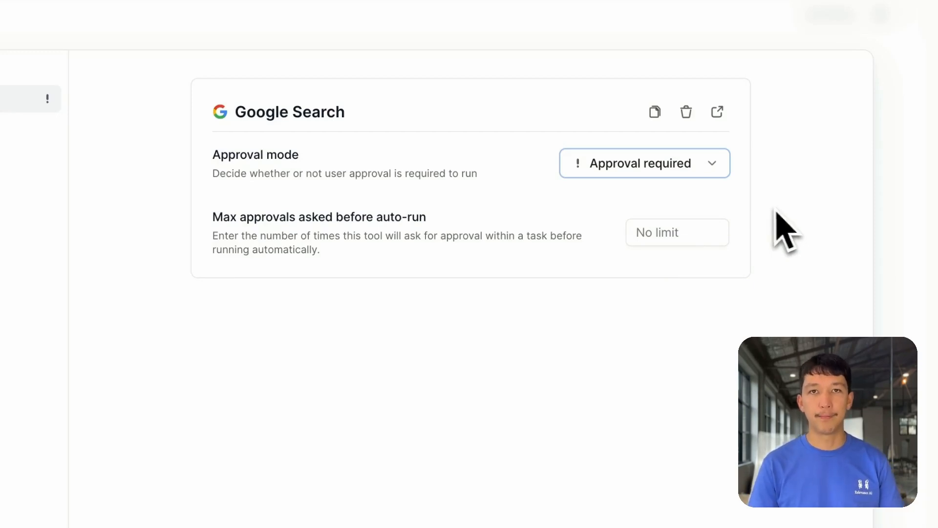
left_click(644, 162)
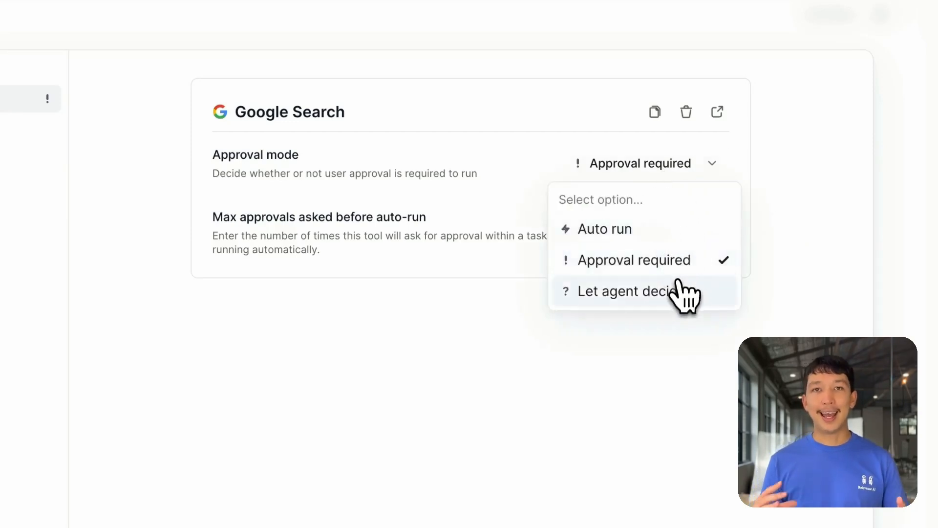
left_click(622, 291)
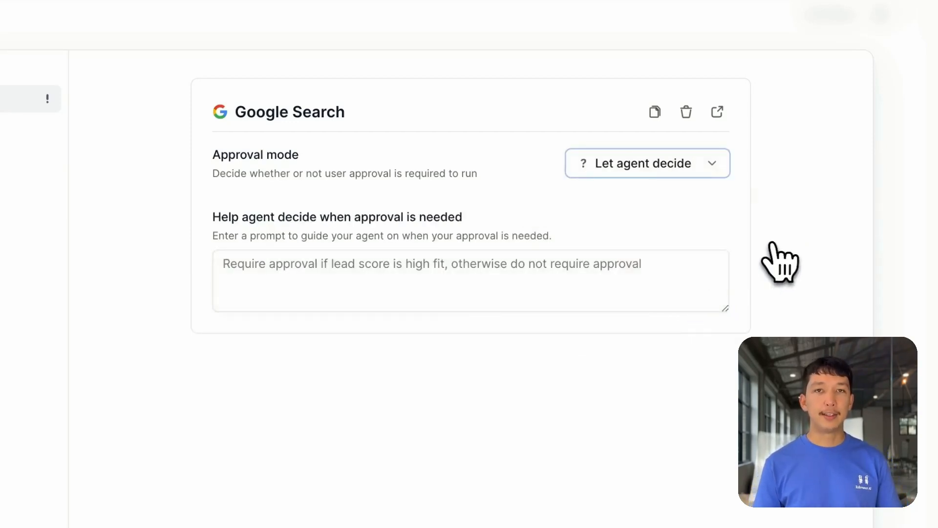
mouse_move(784, 263)
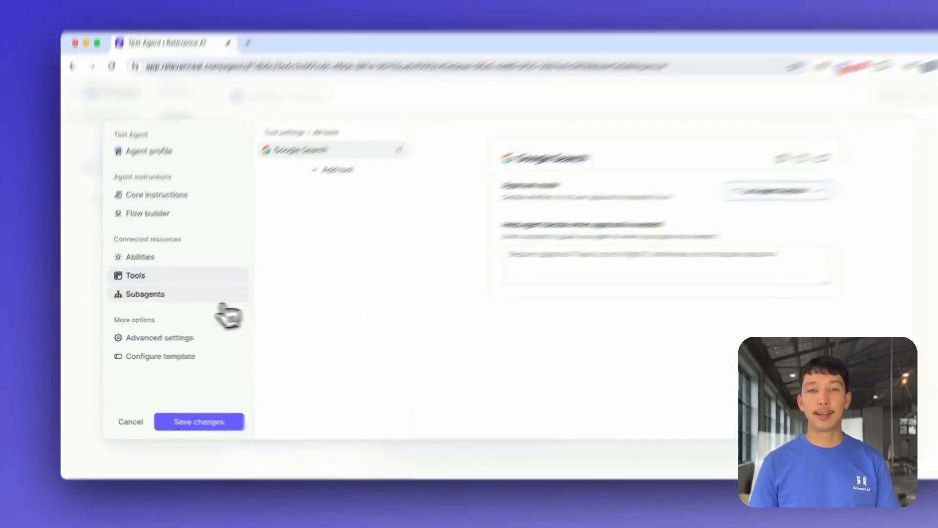
Scroll through the available sub-agents, then open Test Agent's advanced settings
left_click(144, 294)
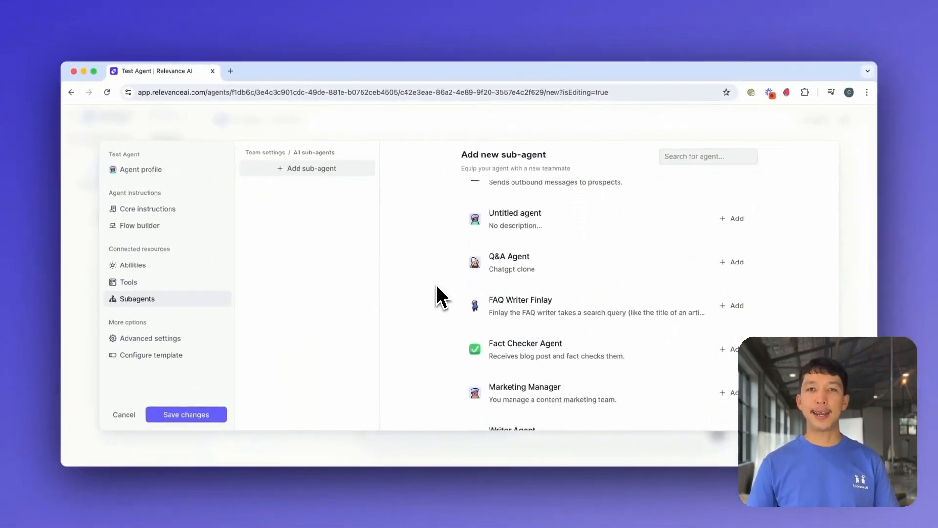
scroll("down", 3)
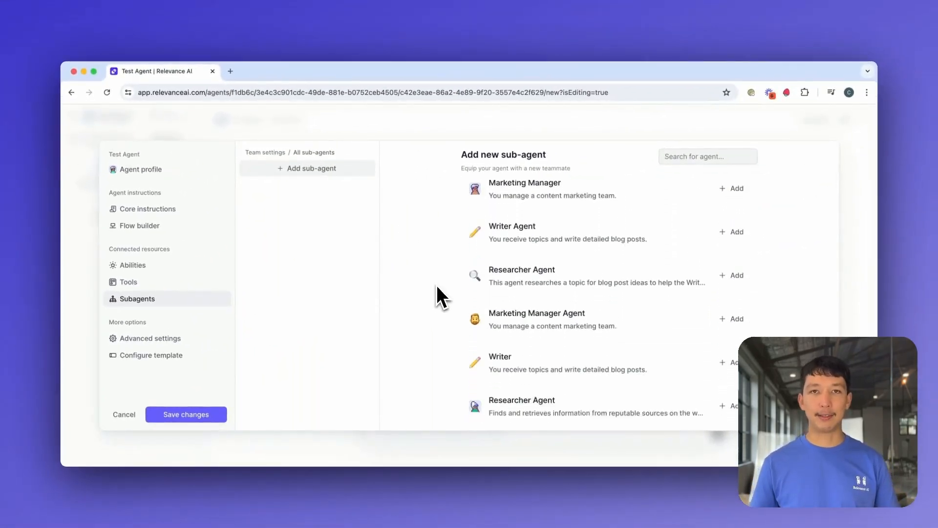
scroll("down", 3)
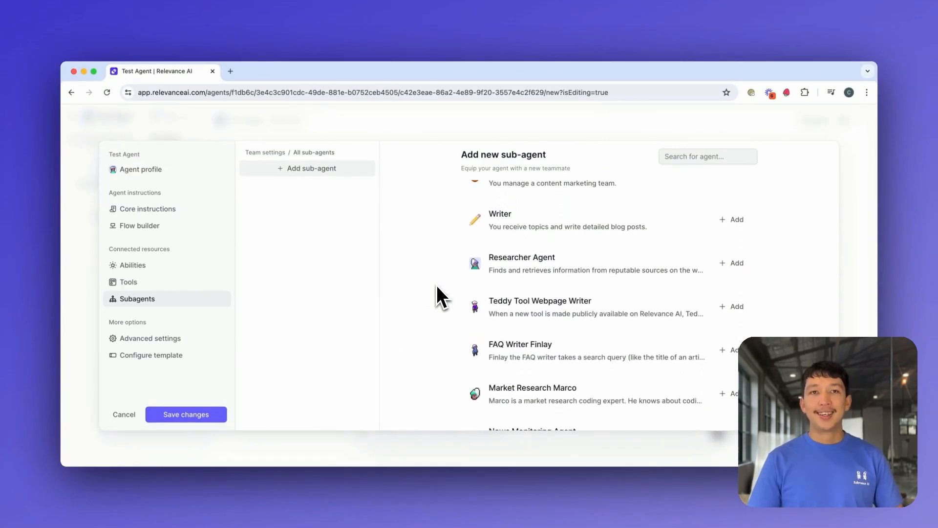
left_click(151, 338)
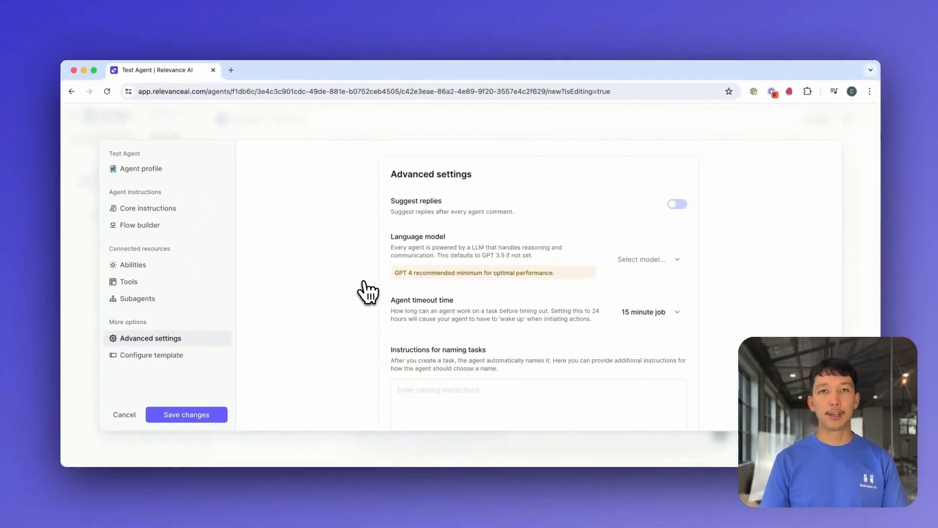
mouse_move(639, 272)
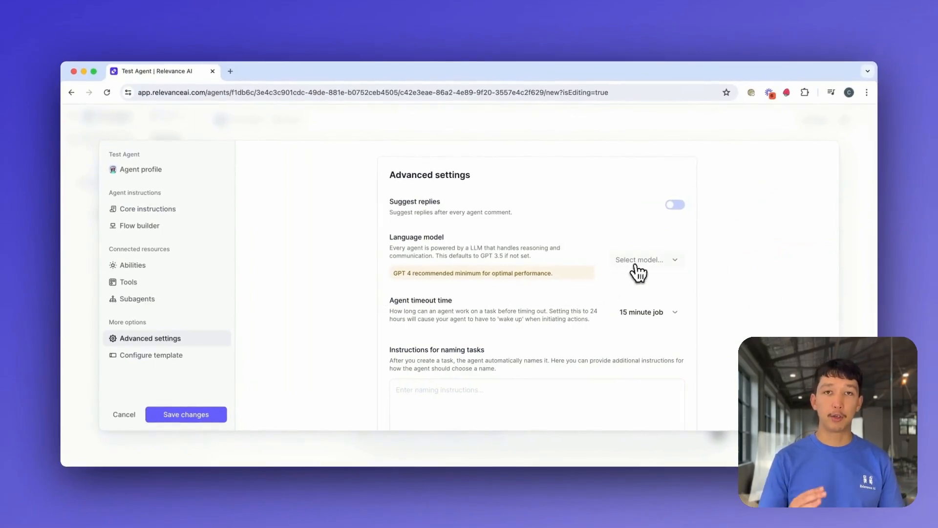
Review the language model and timeout options, then set maximum tool retries to 5
left_click(646, 259)
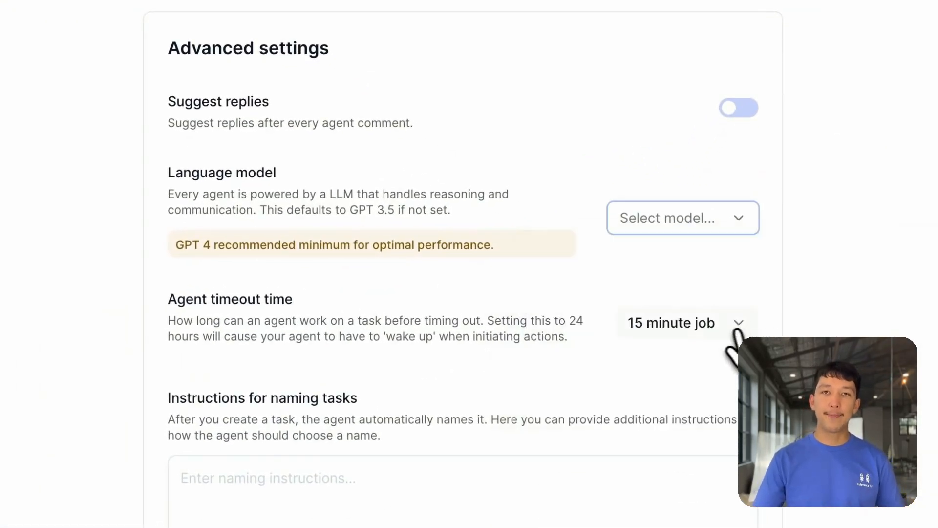
left_click(684, 323)
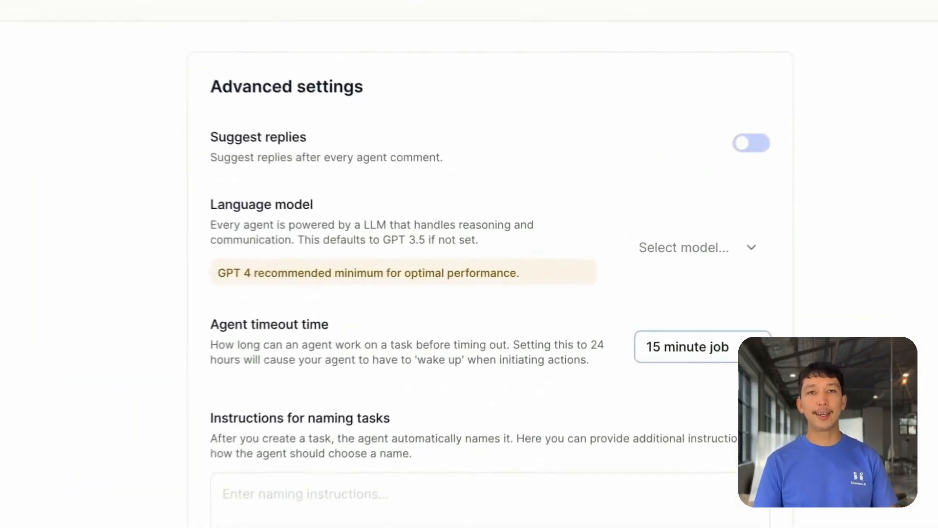
scroll("down", 3)
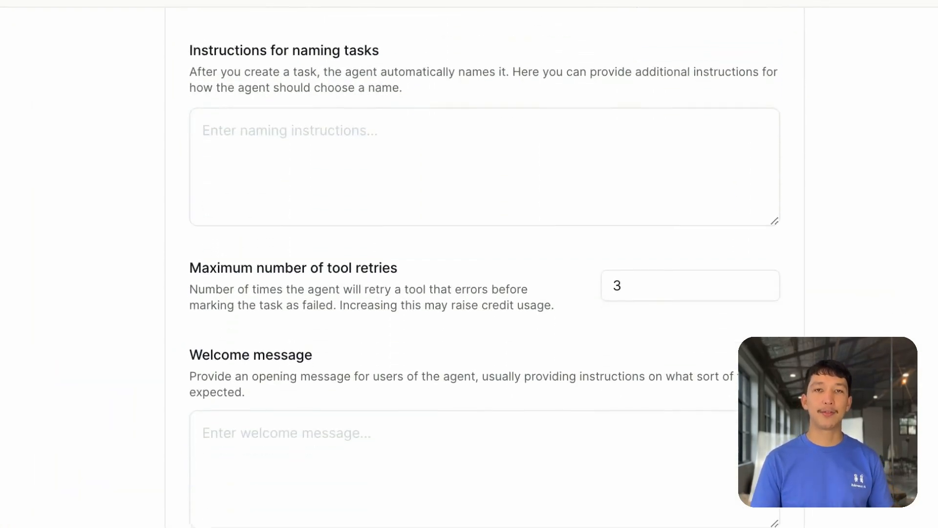
left_click(688, 288)
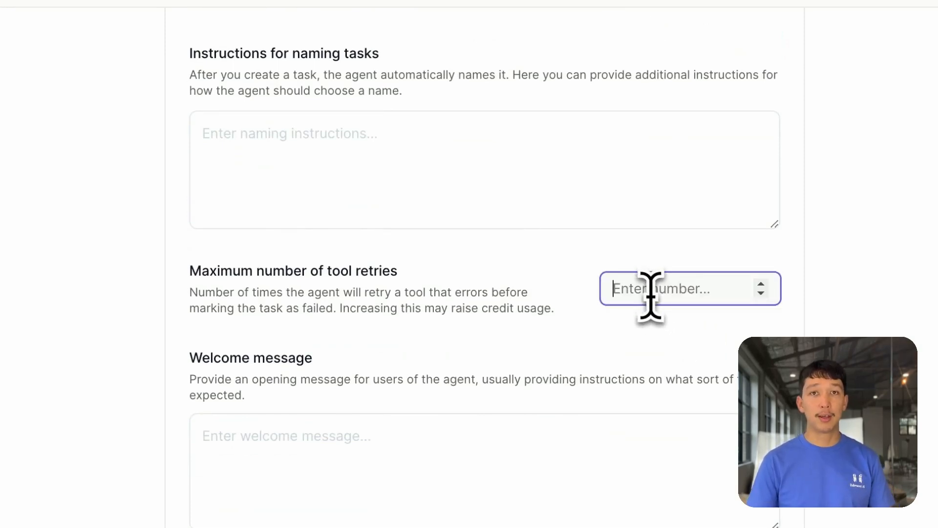
type("5")
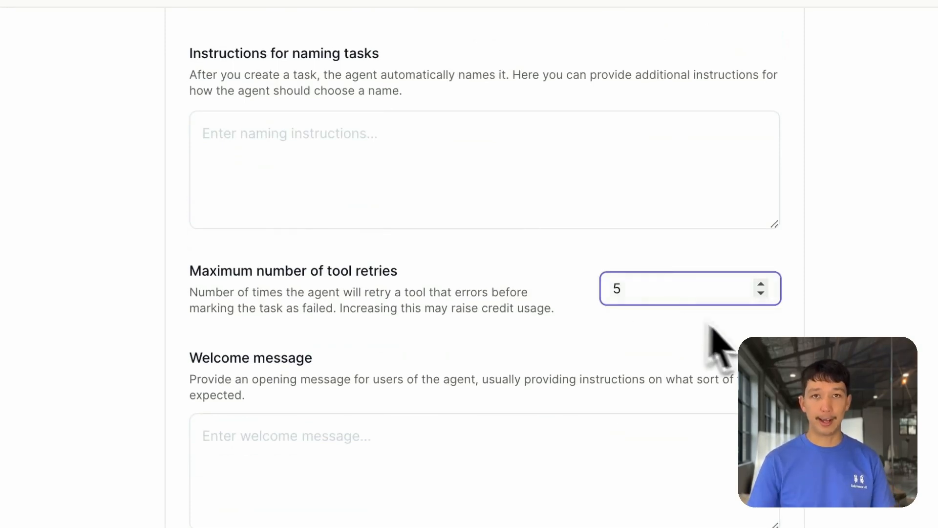